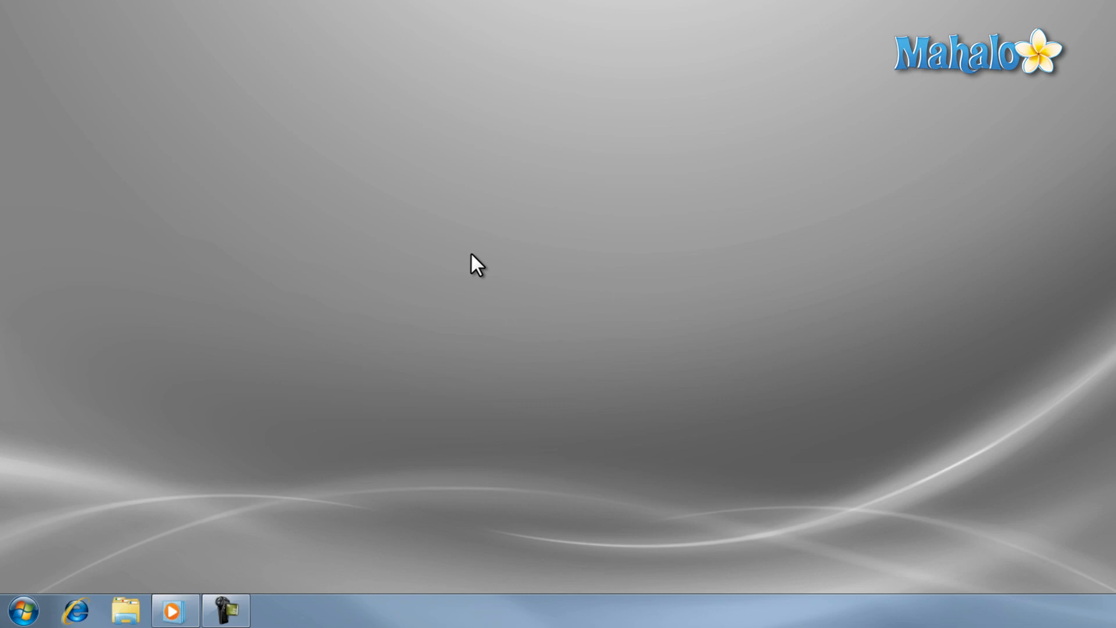
pyautogui.moveTo(282, 384)
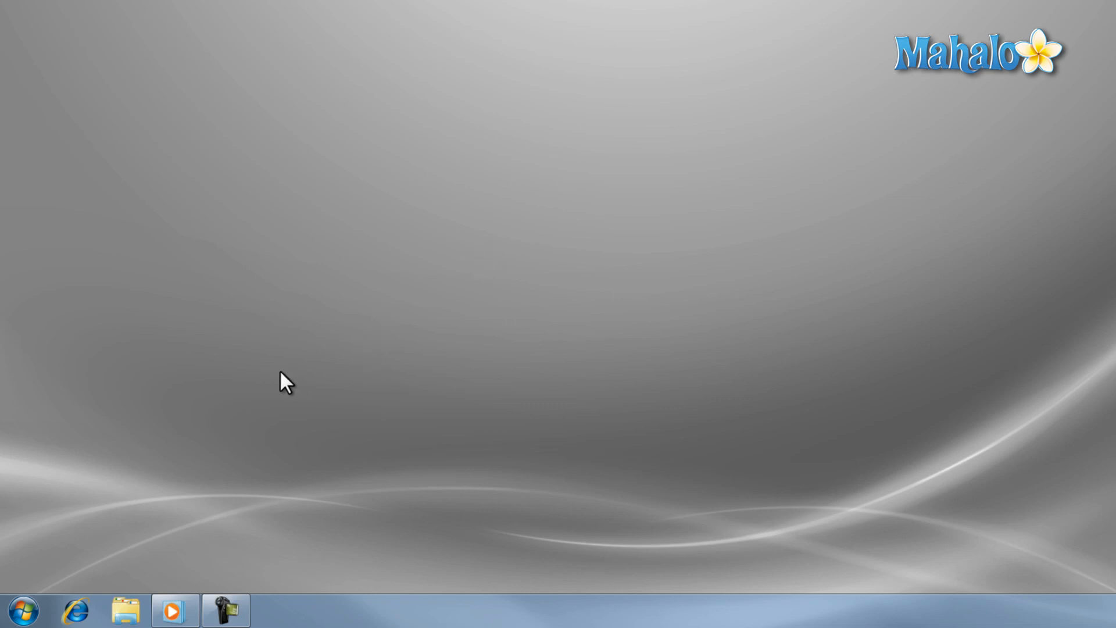
pyautogui.moveTo(277, 385)
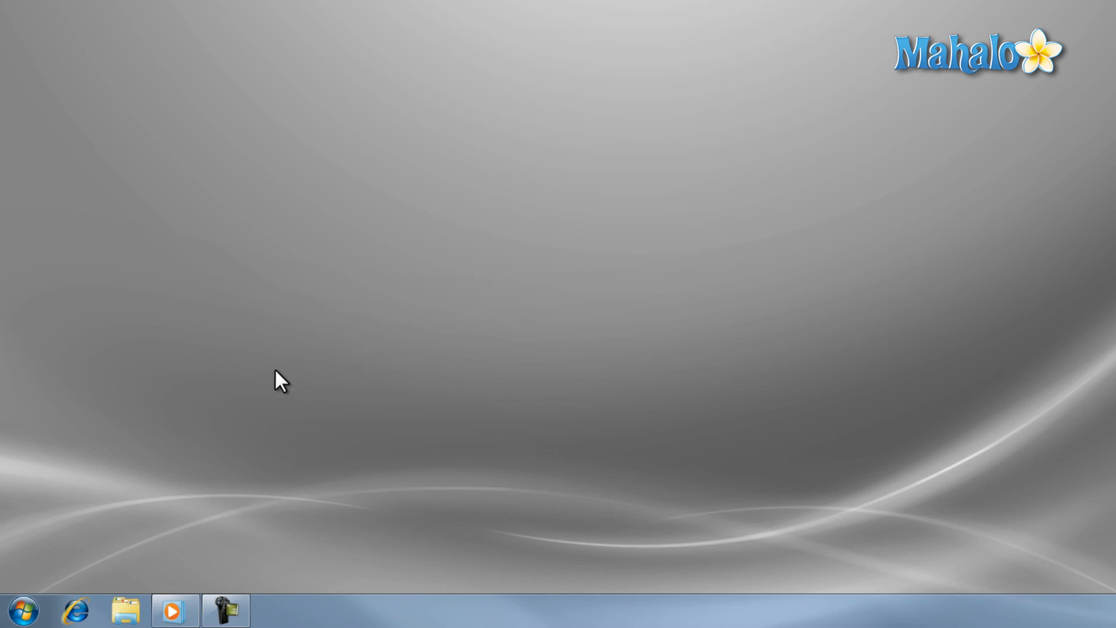
pyautogui.moveTo(42, 587)
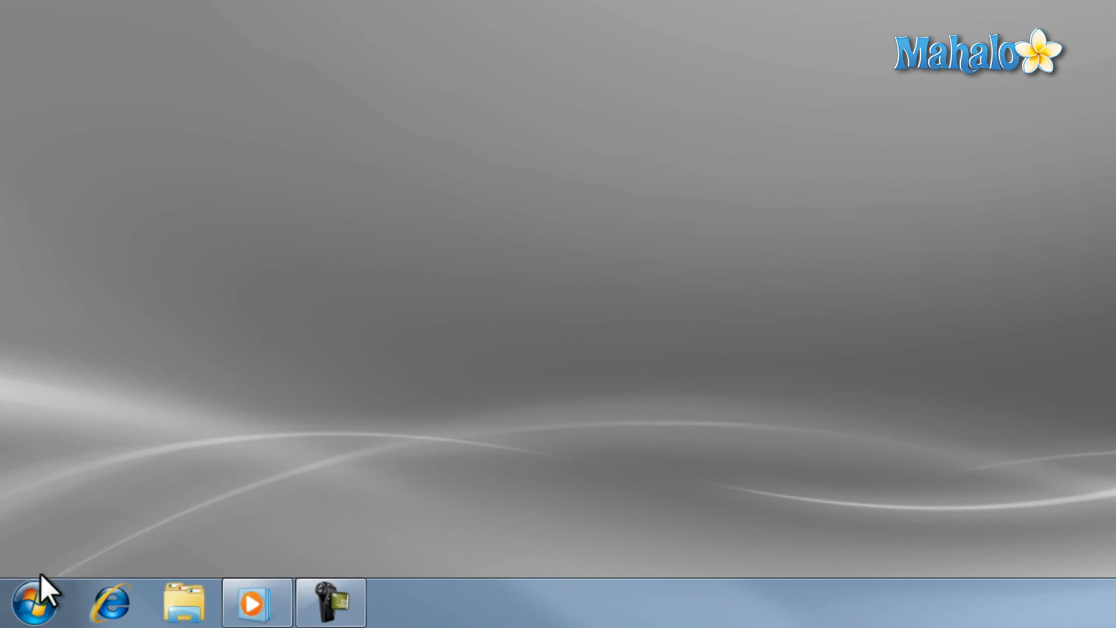
# - Capture the 'Windows cannot find C:\program' error dialog as a rectangular snip
pyautogui.click(29, 602)
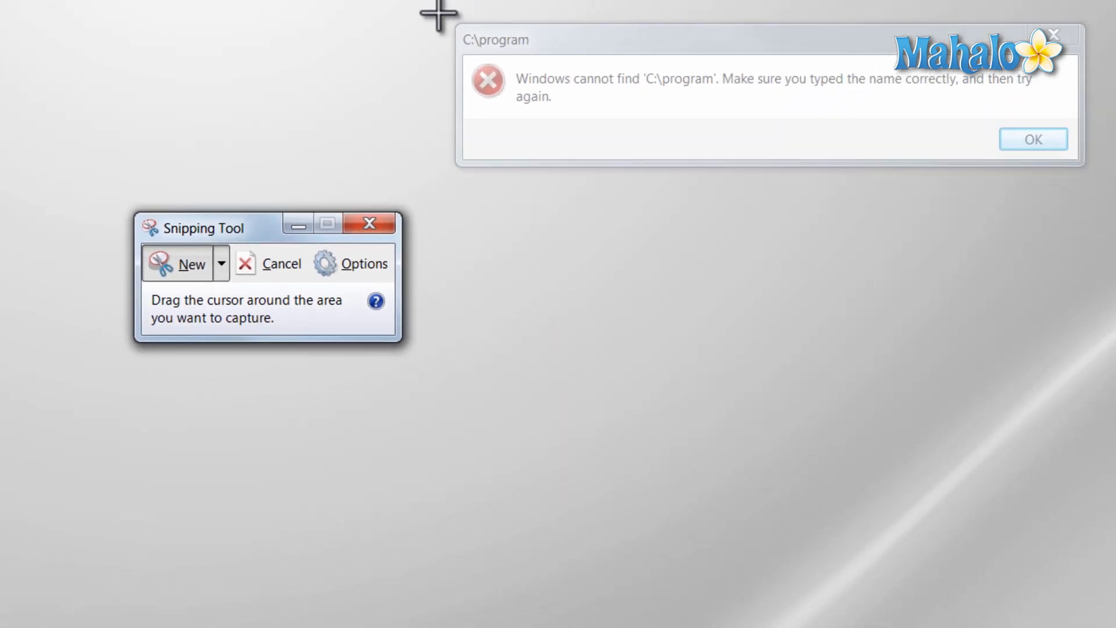
pyautogui.moveTo(438, 14); pyautogui.dragTo(1100, 181)
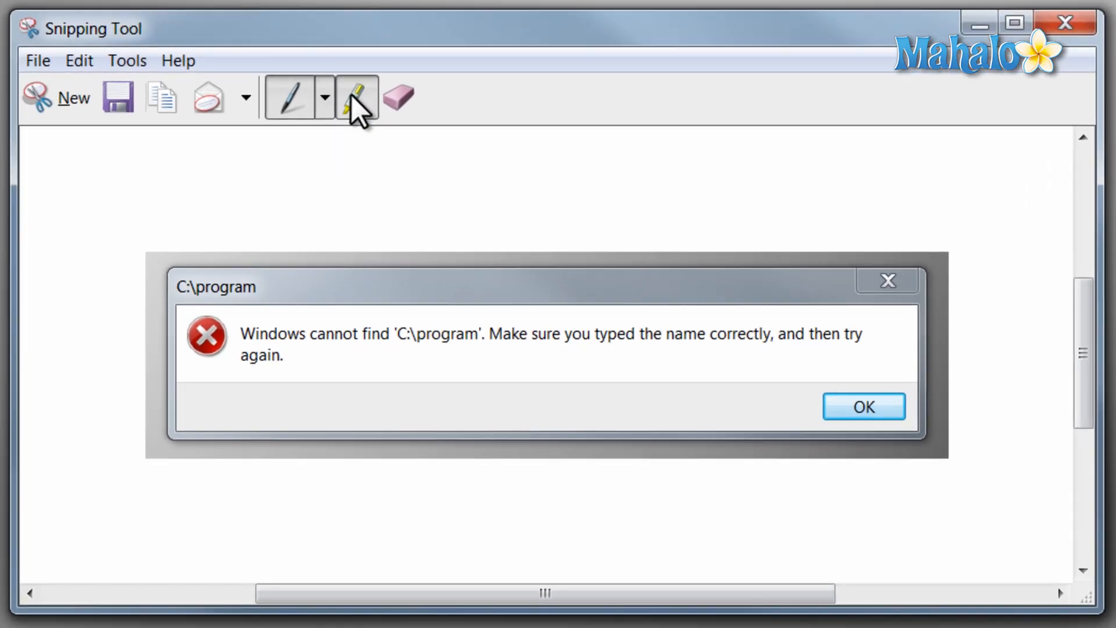
# - Highlight the error's first sentence, erase the marks, then discard the snip unsaved
pyautogui.moveTo(246, 187); pyautogui.dragTo(808, 227)
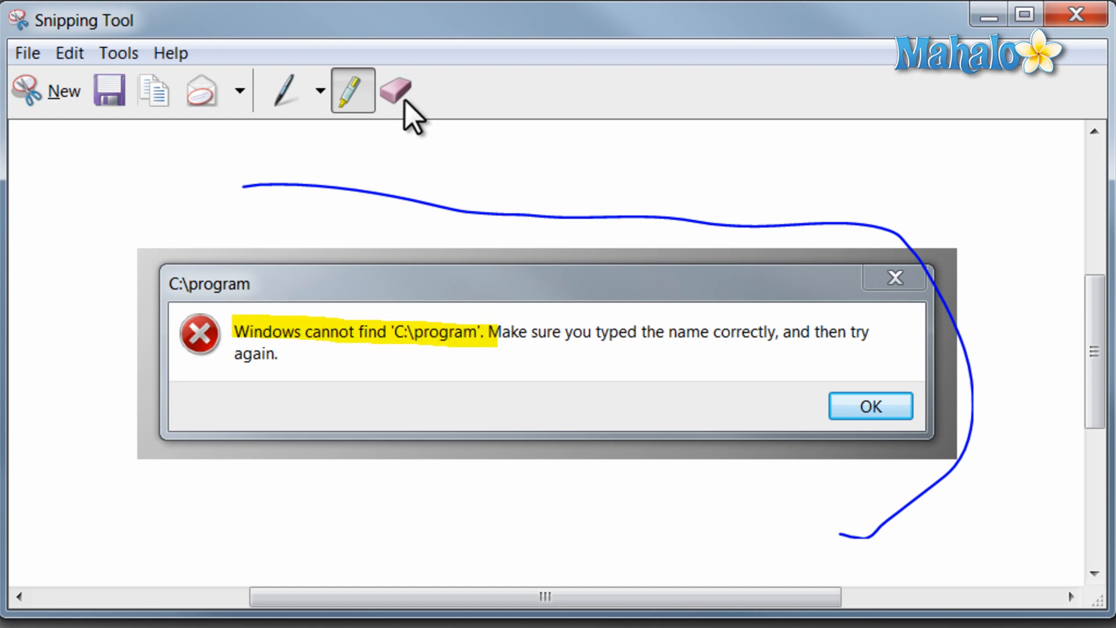
pyautogui.click(397, 92)
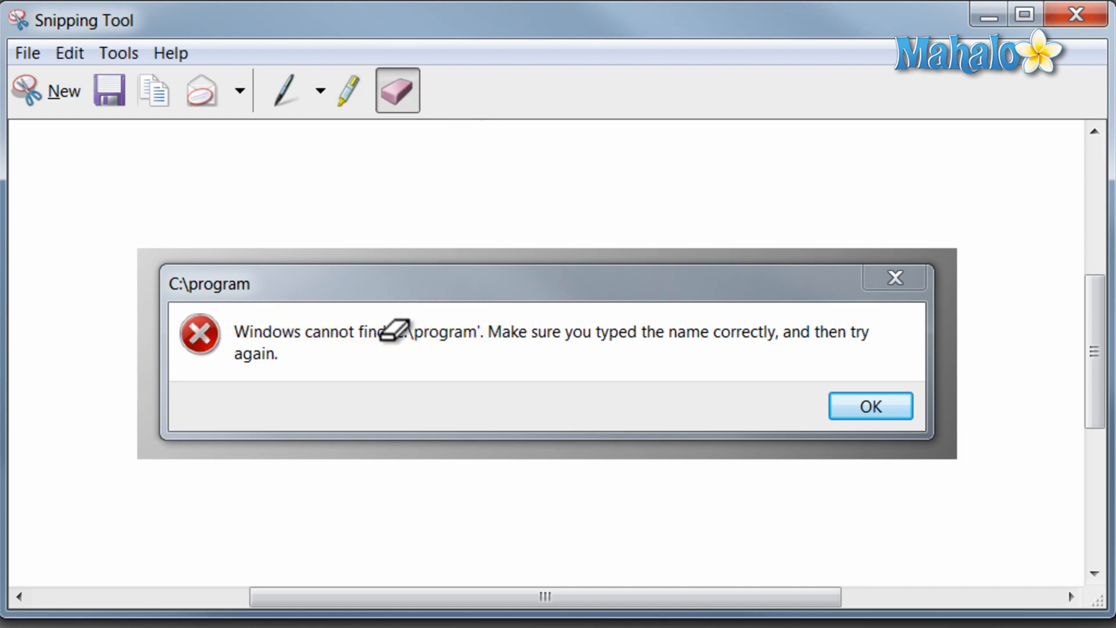
pyautogui.click(237, 91)
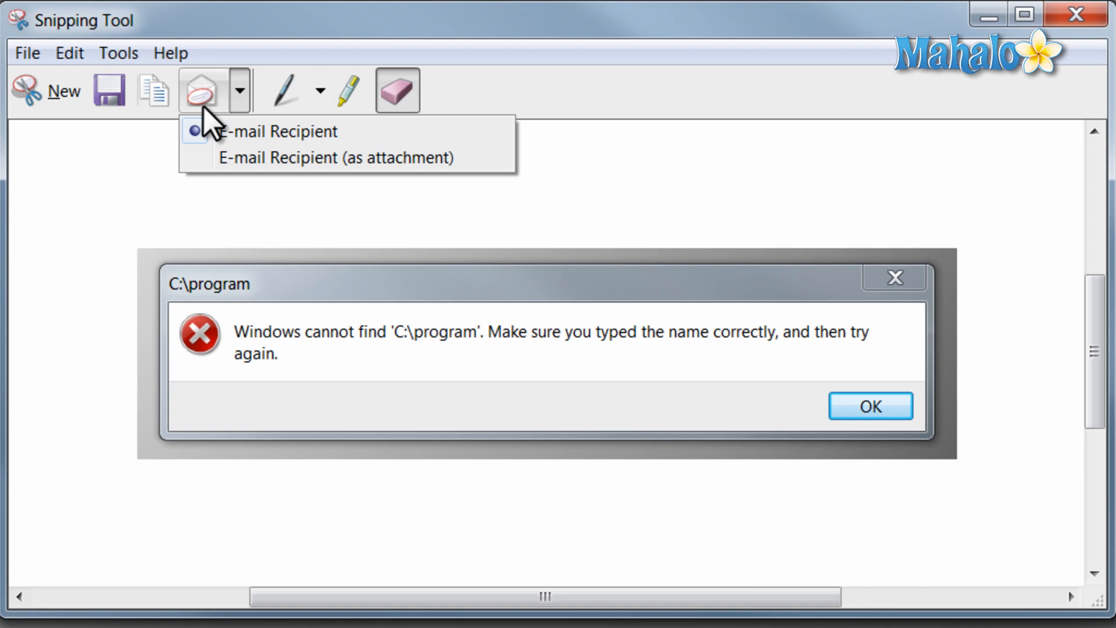
pyautogui.click(109, 90)
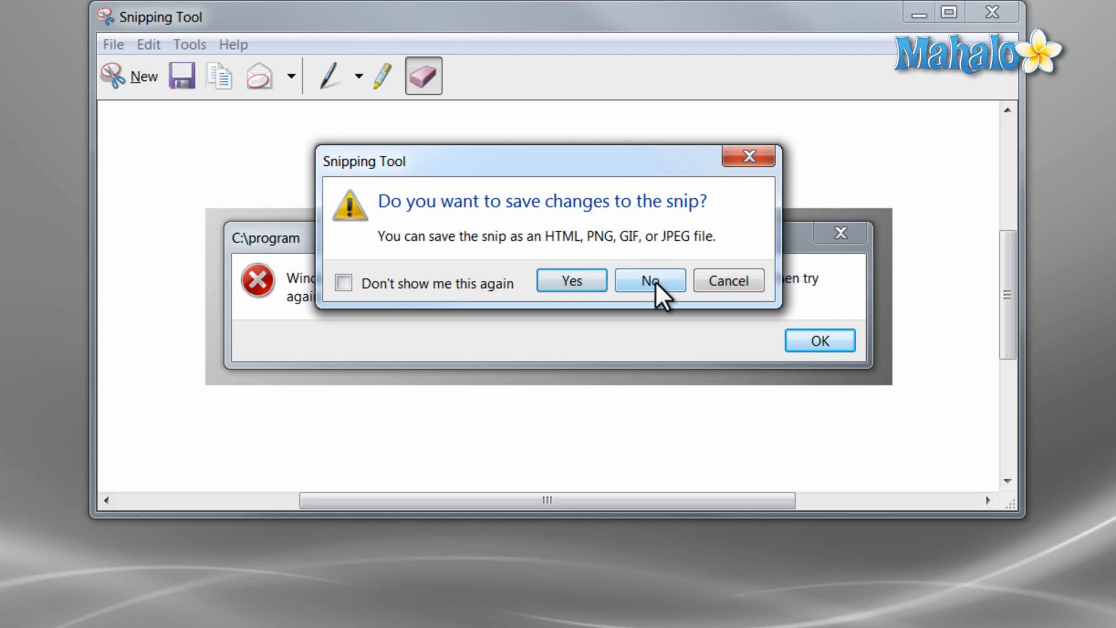
pyautogui.click(649, 281)
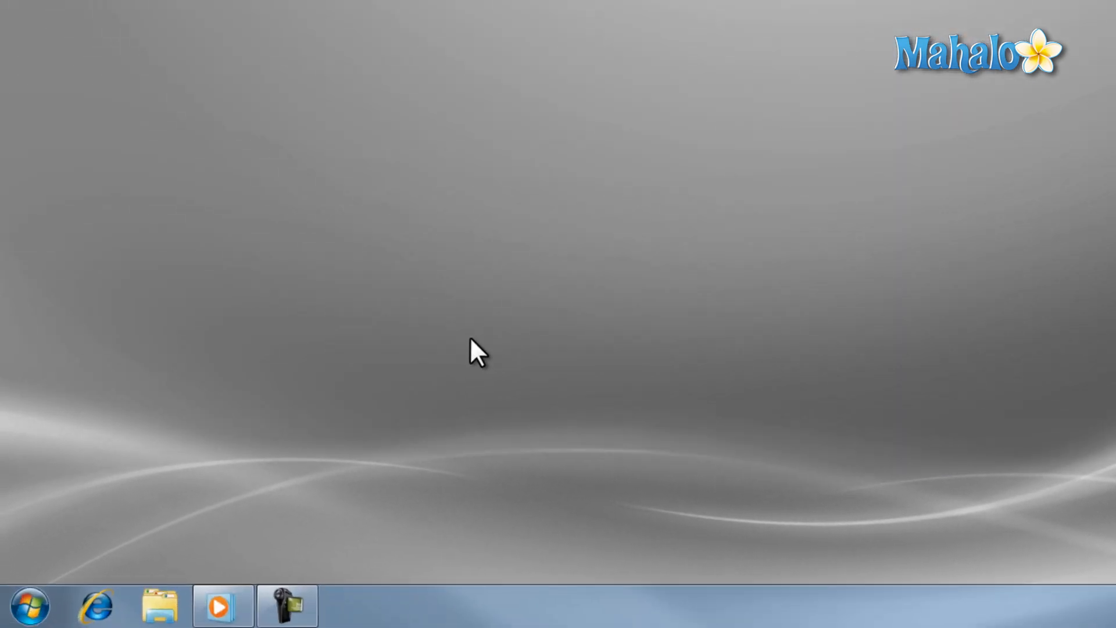
pyautogui.moveTo(81, 581)
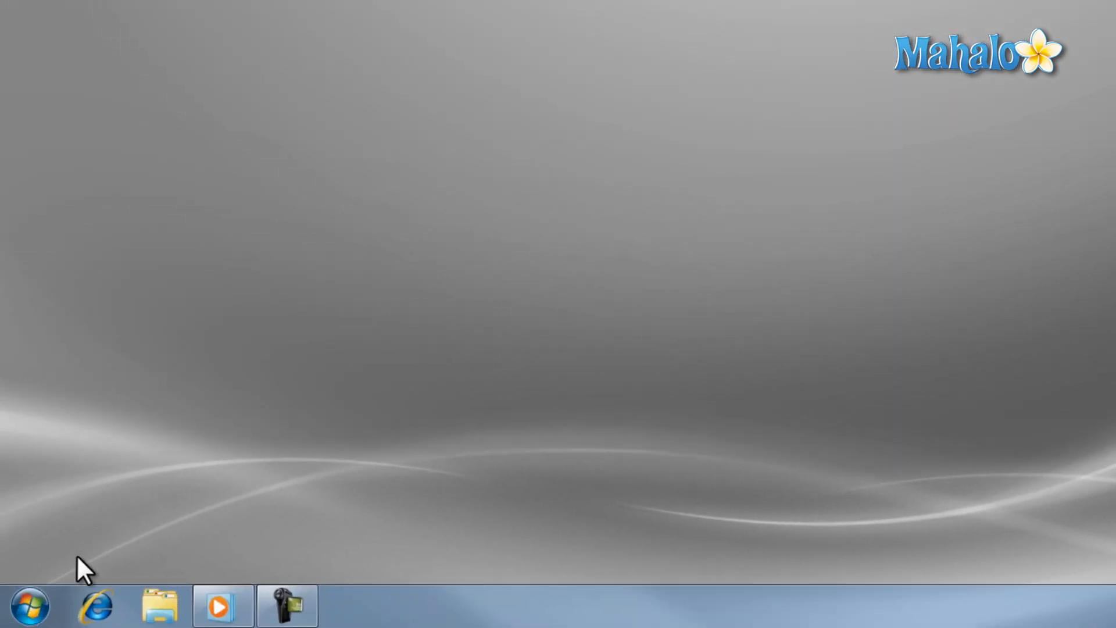
# - Launch Sticky Notes from the Start menu to get a blank yellow note
pyautogui.click(26, 609)
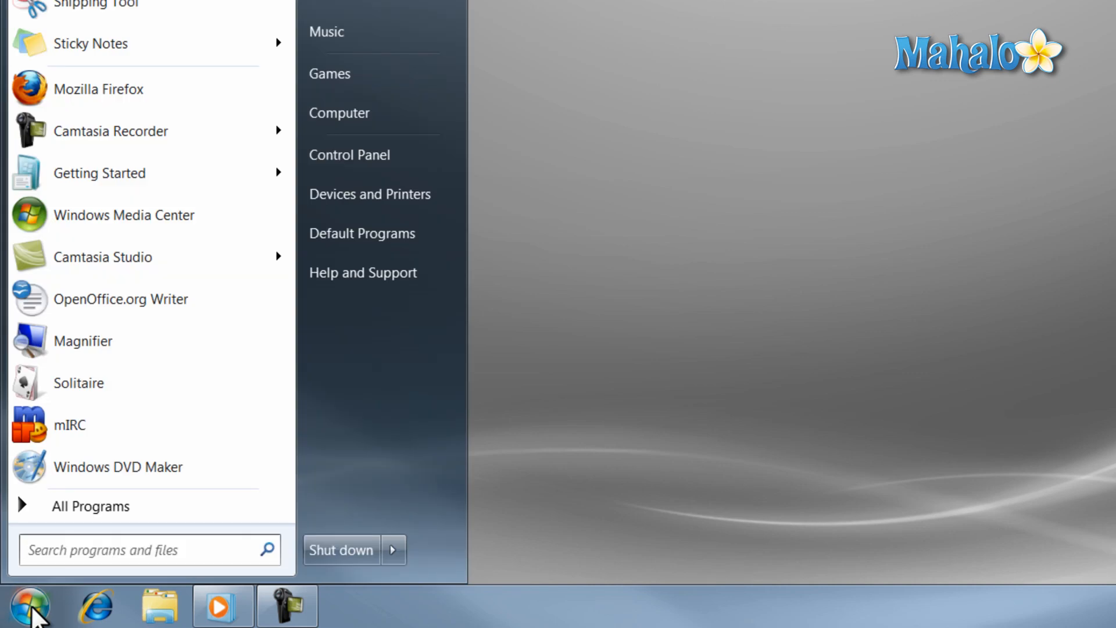
pyautogui.click(91, 506)
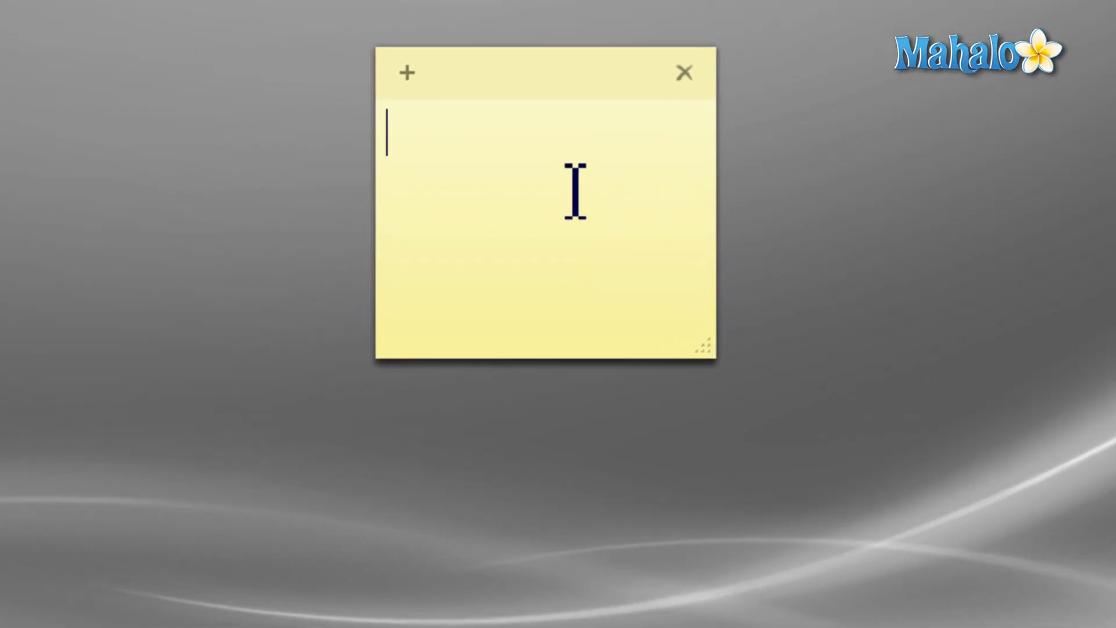
# - Turn the sticky note blue using its right-click colour menu
pyautogui.rightClick(574, 192)
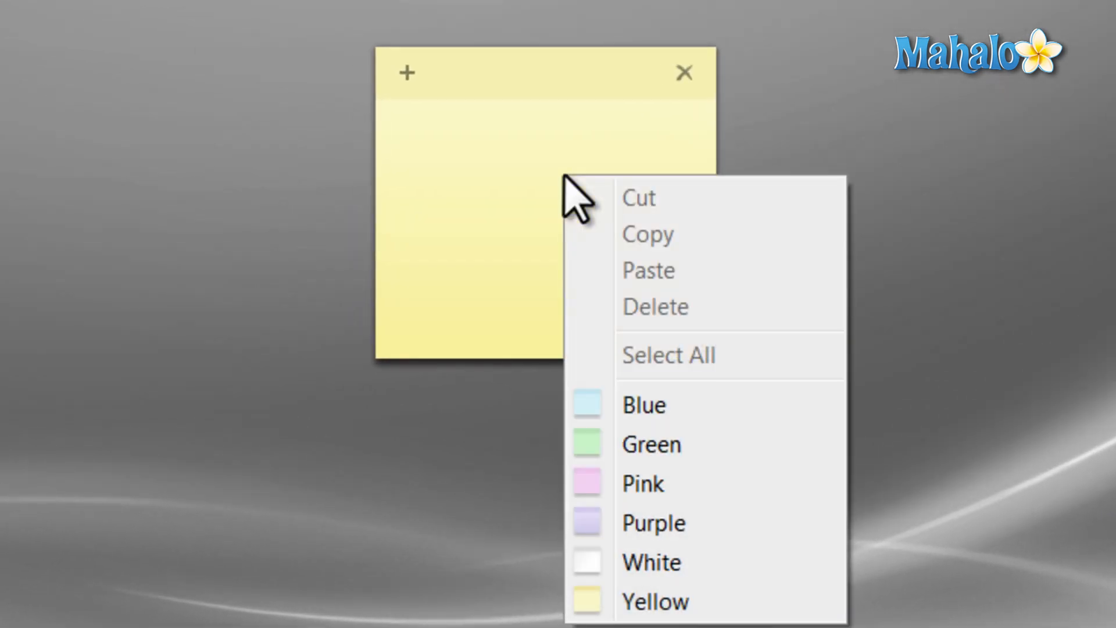
pyautogui.click(651, 444)
pyautogui.write('bold')
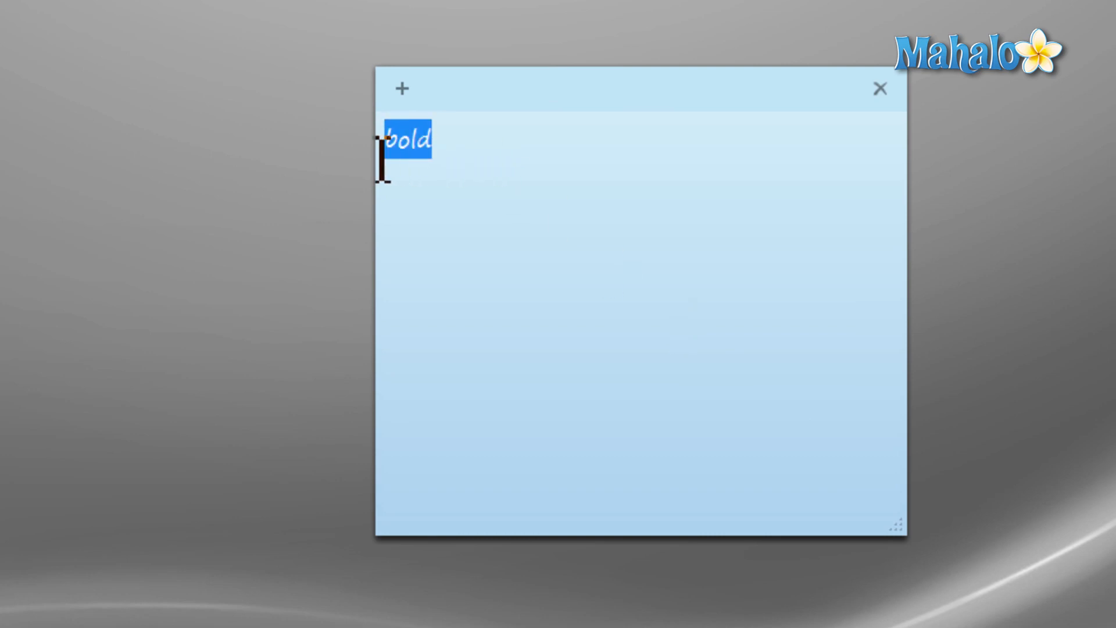
# - Underline and strike through 'bold', cycling list styles until it becomes numbered item 1
pyautogui.press('Ctrl+B')
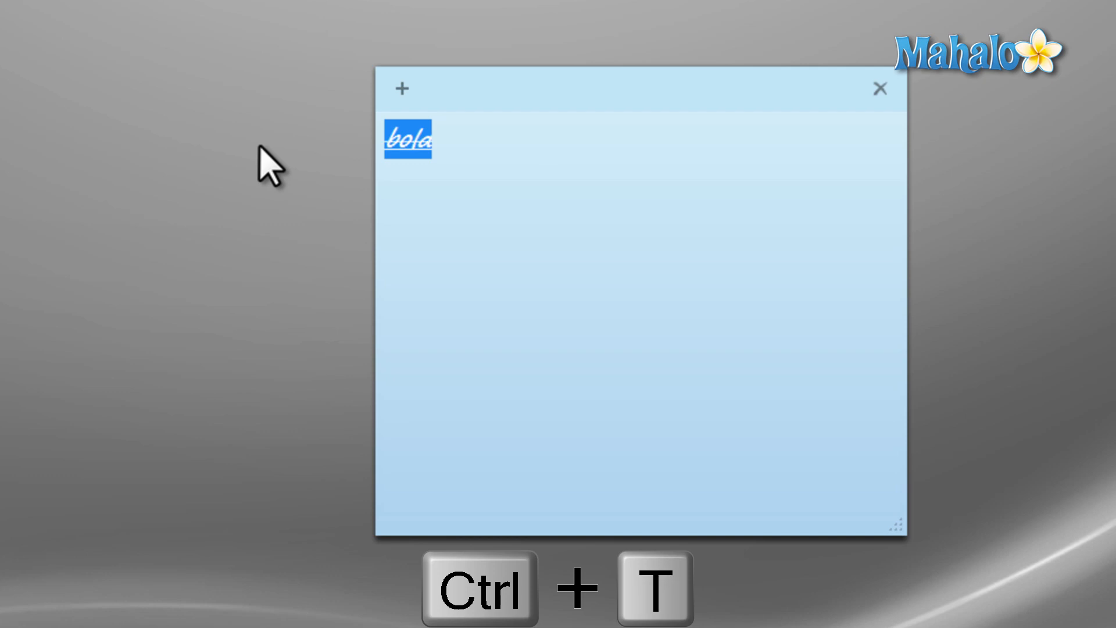
pyautogui.press('Ctrl+Shift+L')
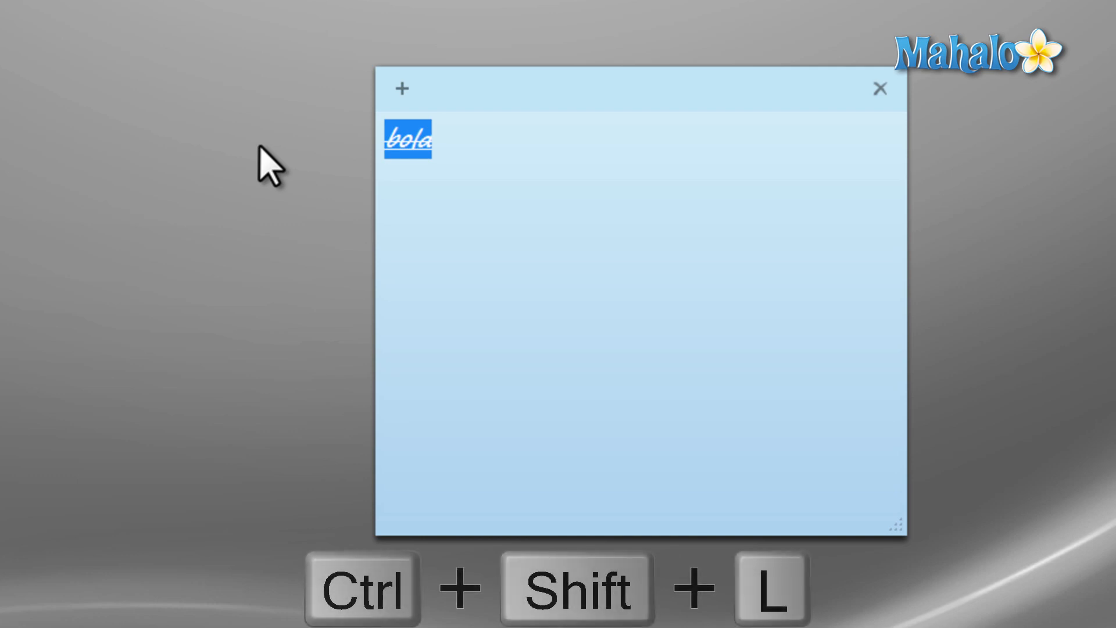
pyautogui.press('ctrl+shift+l')
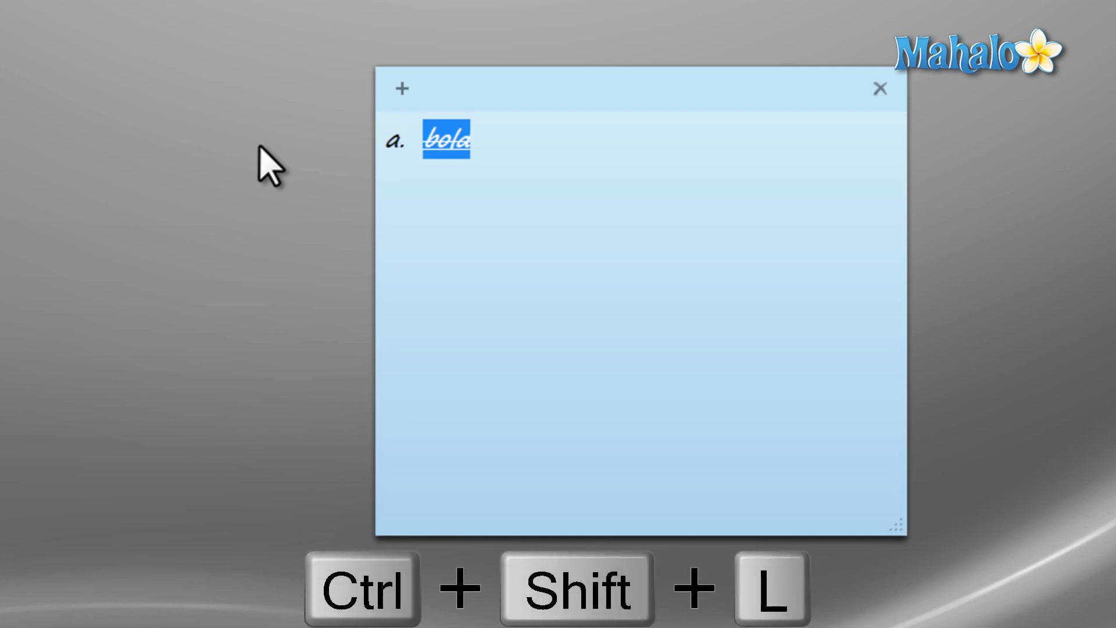
pyautogui.press('Ctrl+Shift+L')
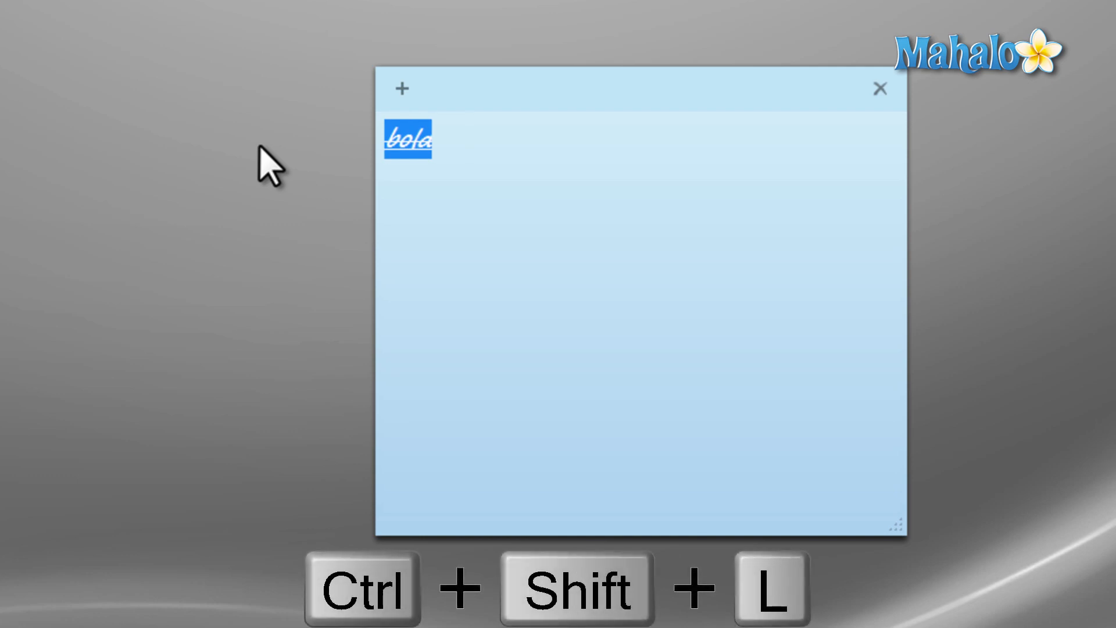
pyautogui.press('ctrl+shift+l')
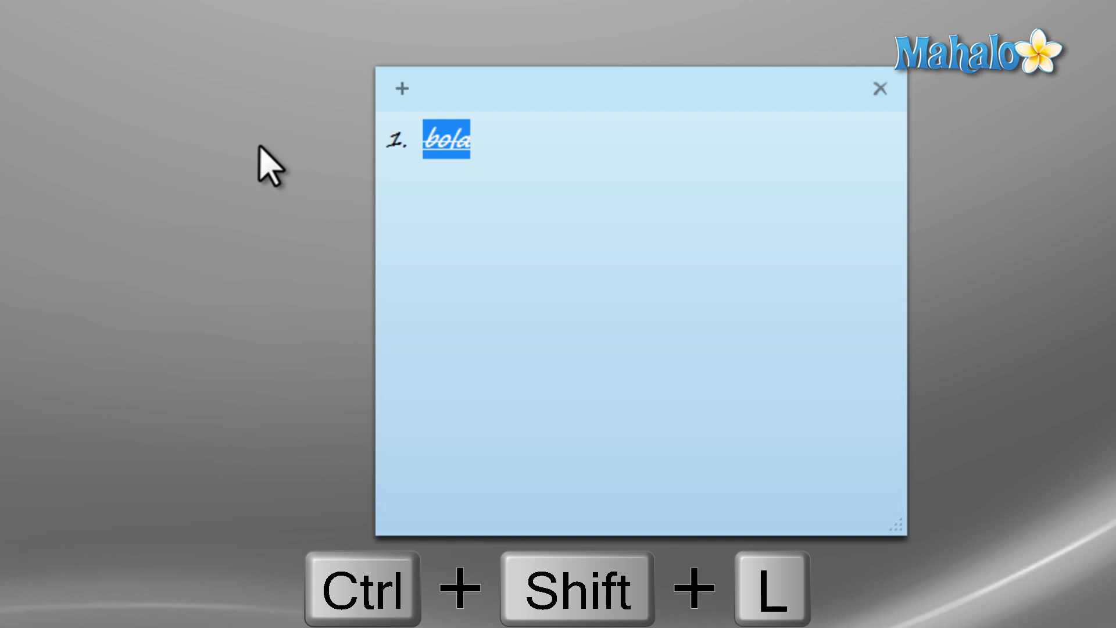
pyautogui.press('ctrl+shift+l')
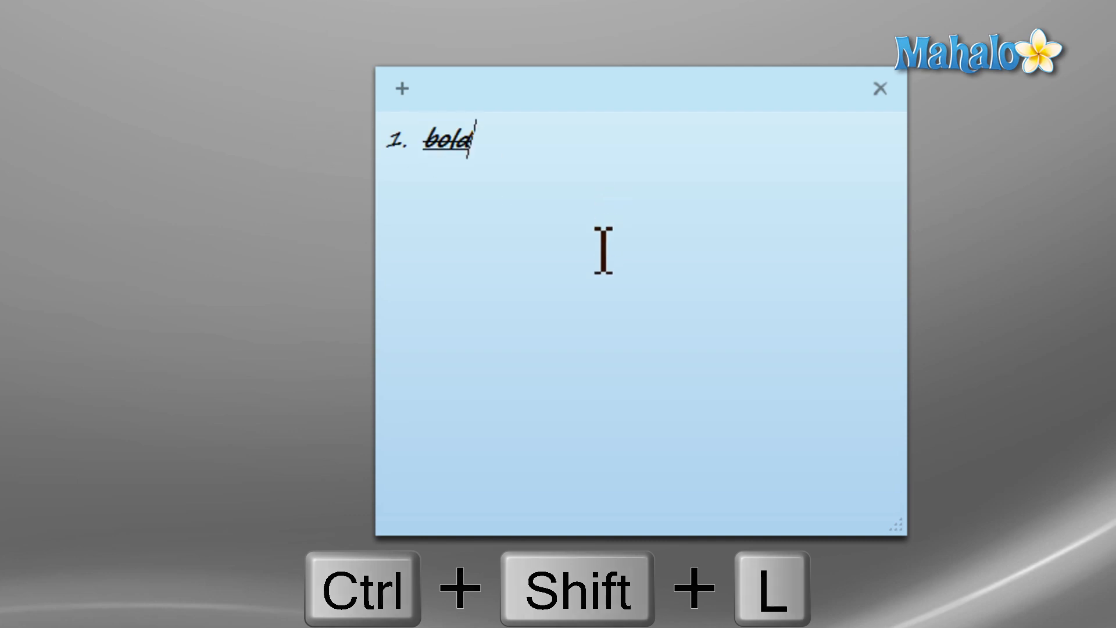